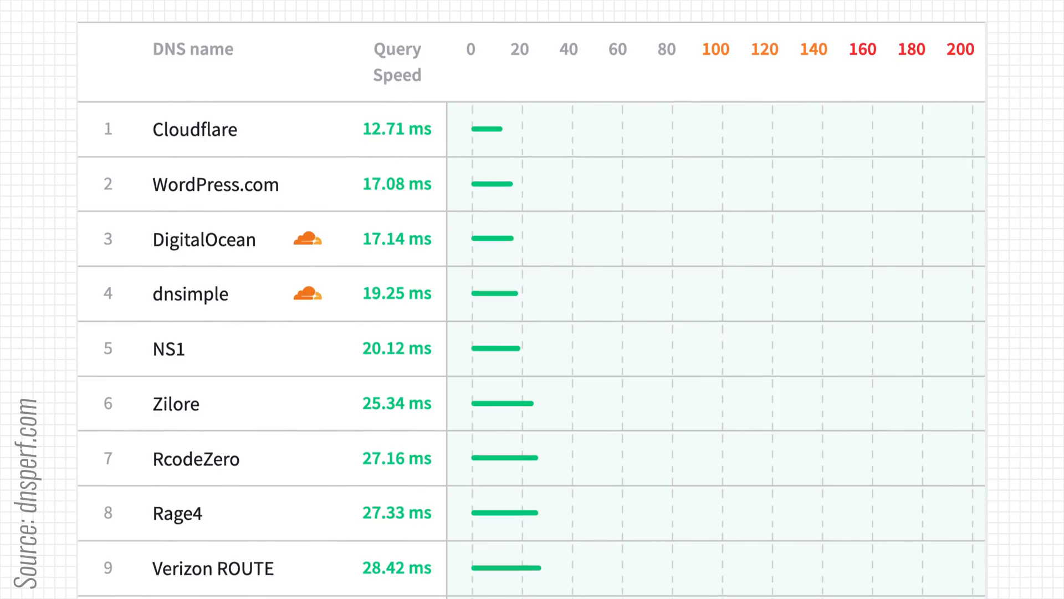
scroll(down, 3)
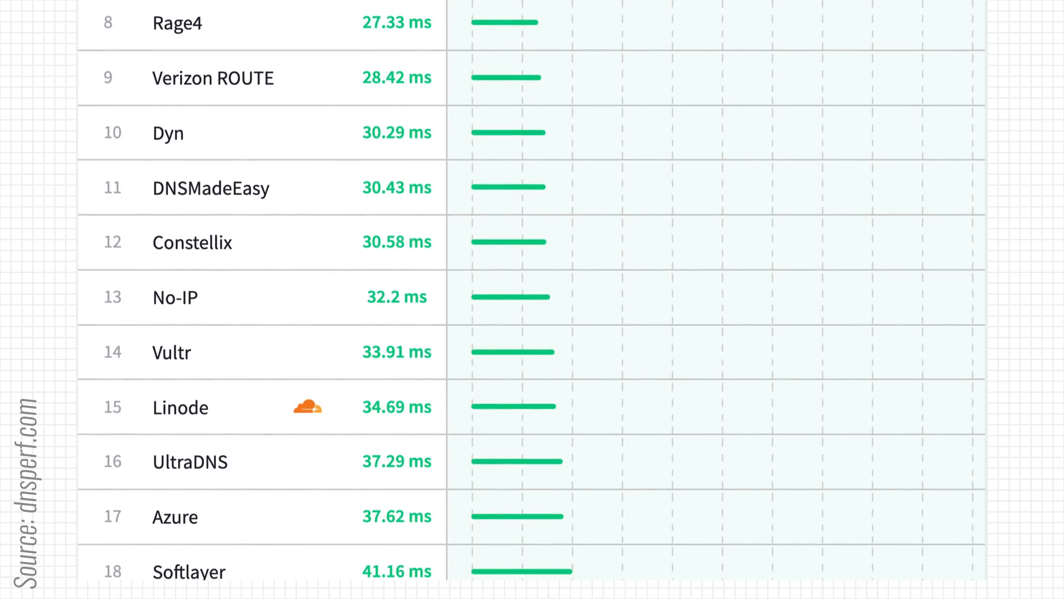